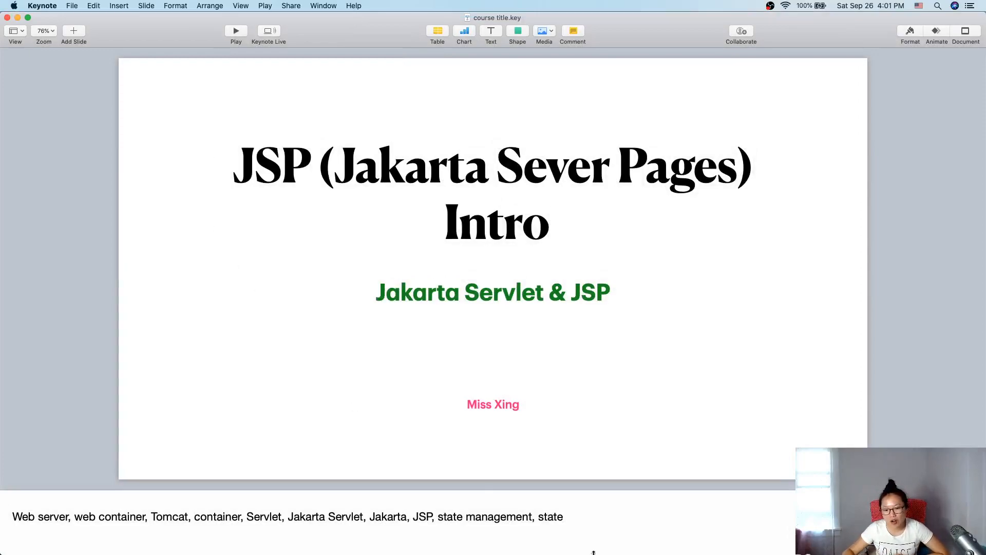
mouse_move(571, 535)
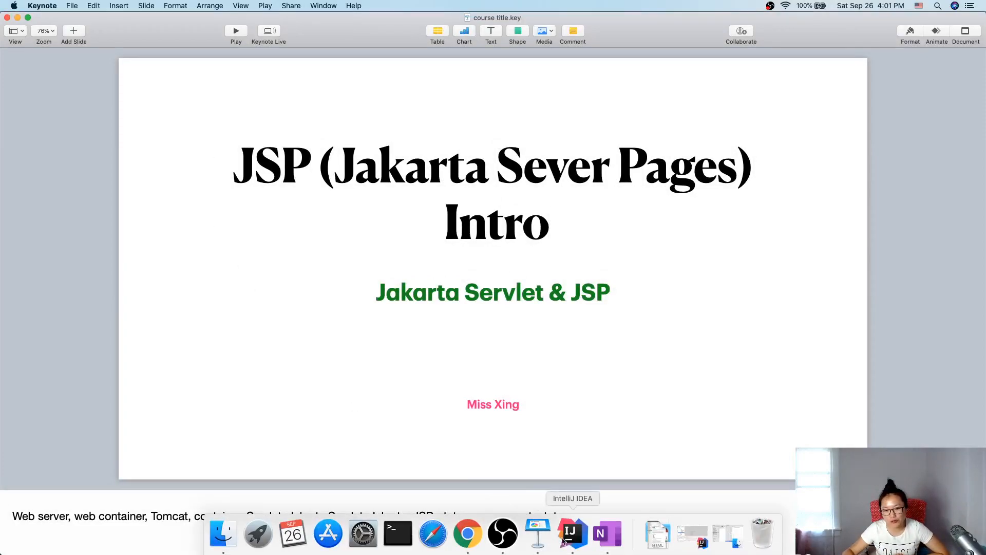
Clear the Tomcat server output log and open RequestServlet.java with its redirect to 'result'.
left_click(571, 535)
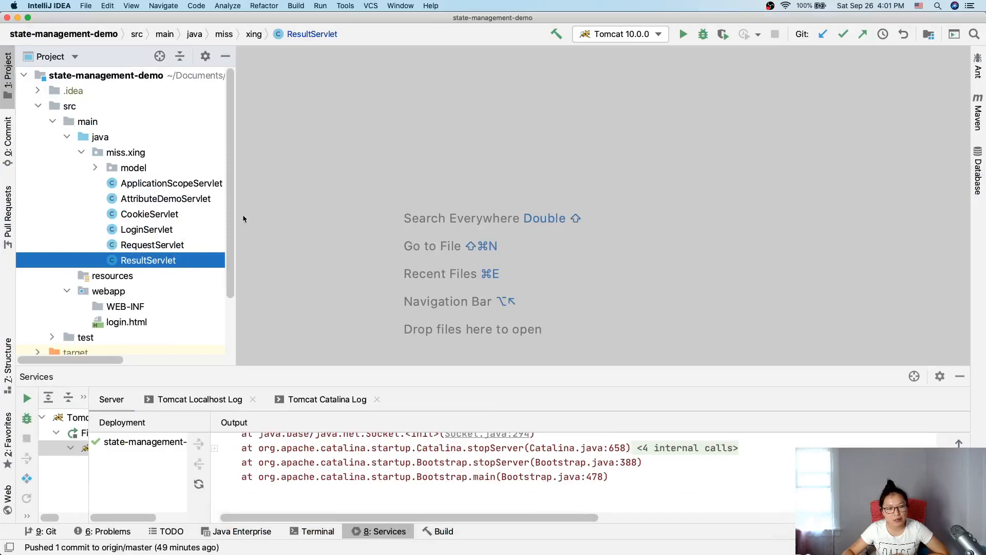
right_click(440, 476)
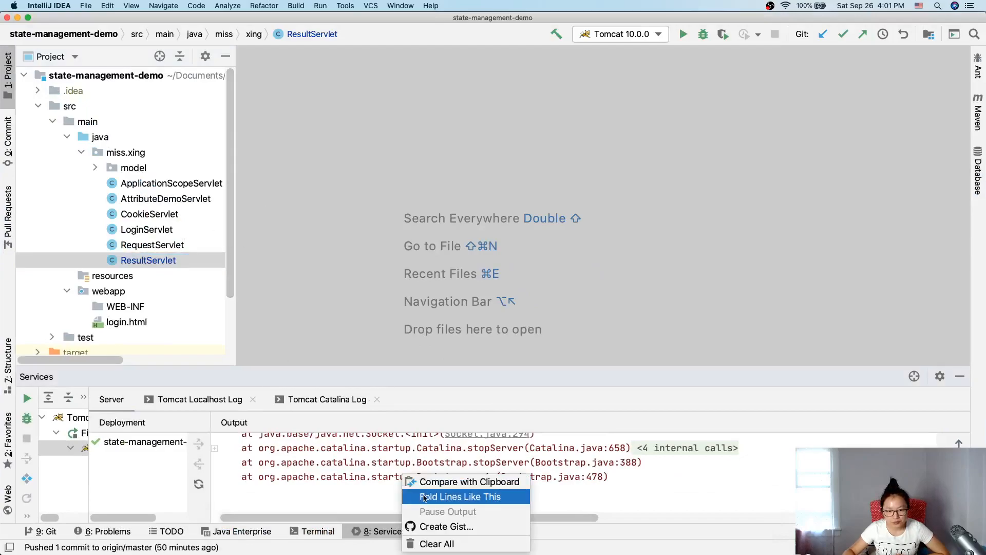
left_click(436, 543)
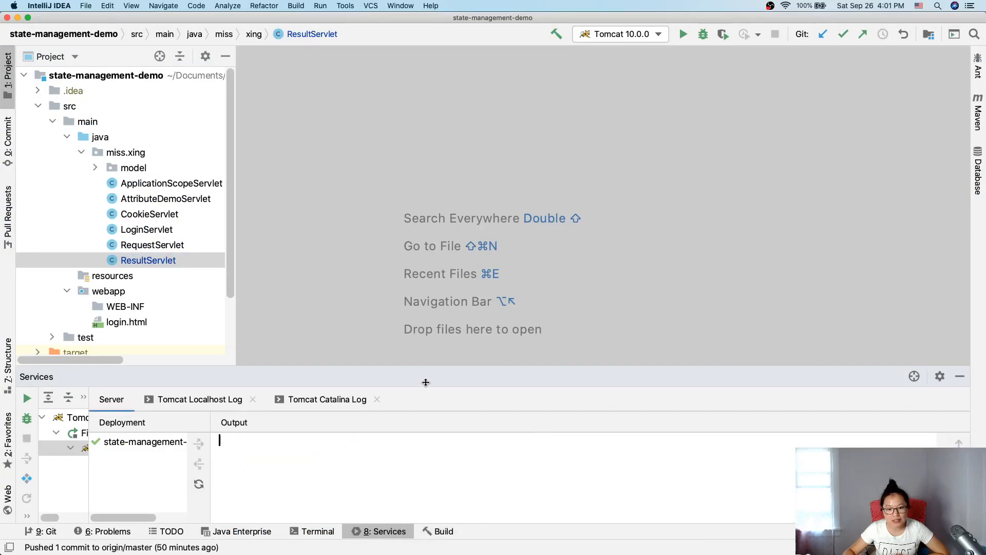
double_click(149, 260)
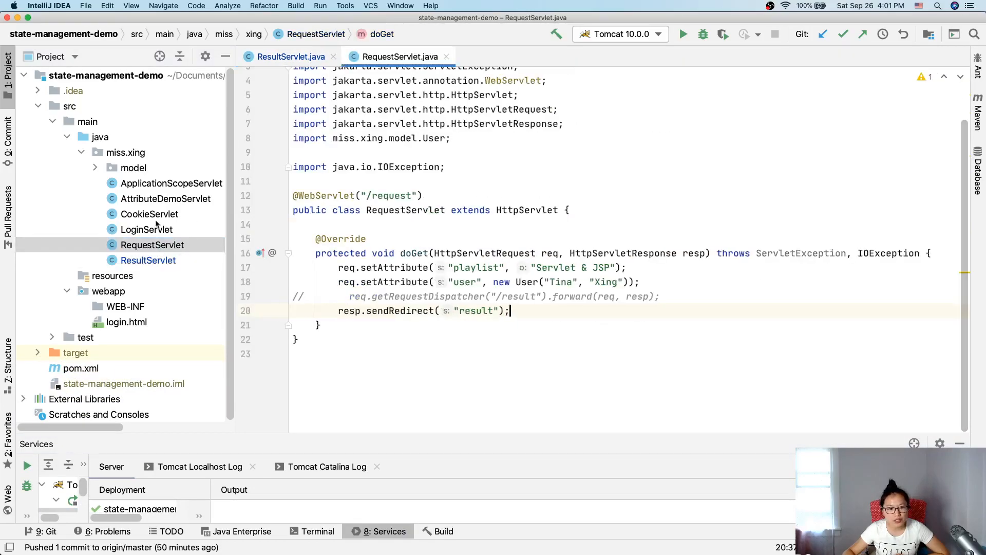
Review the LoginServlet and CookieServlet code, then view login.html's username/password form.
left_click(146, 229)
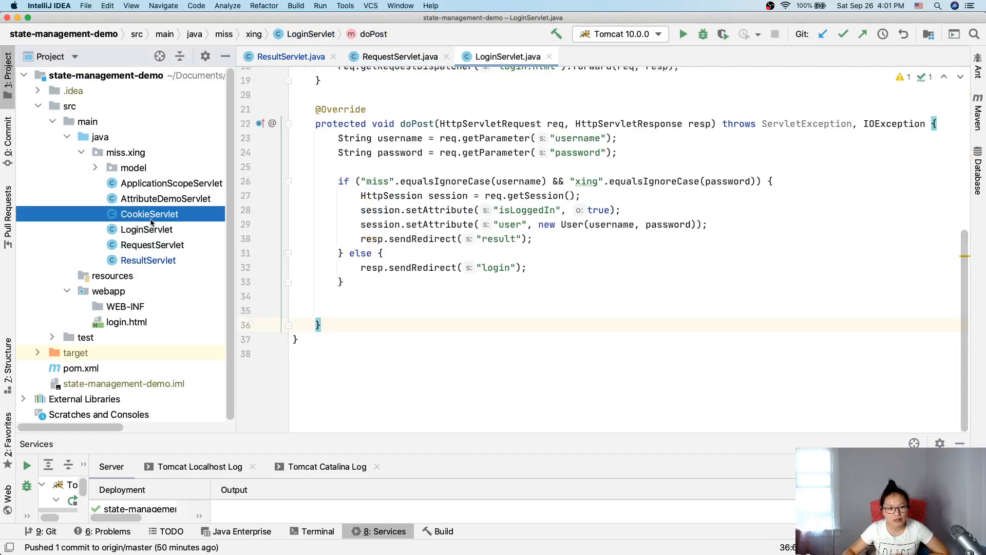
double_click(150, 214)
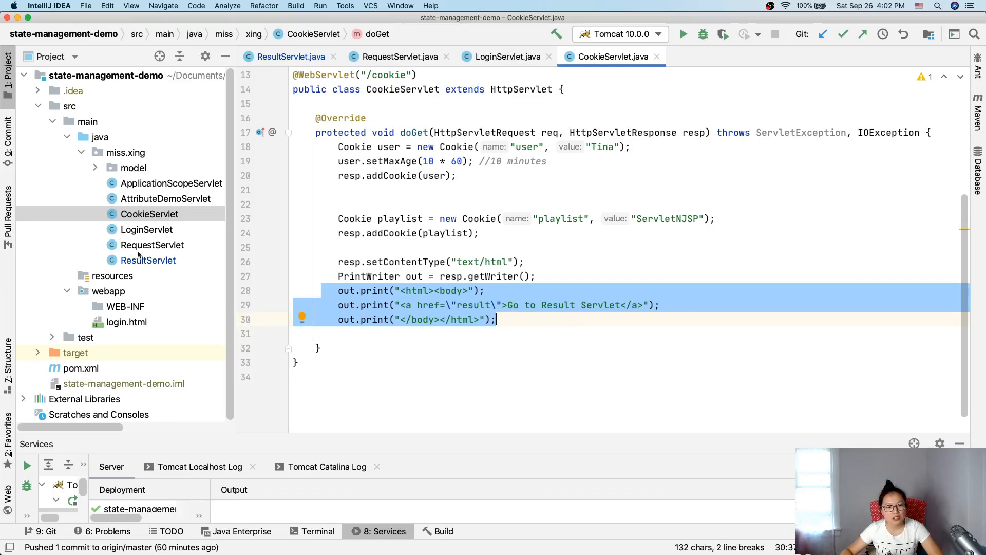
mouse_move(499, 252)
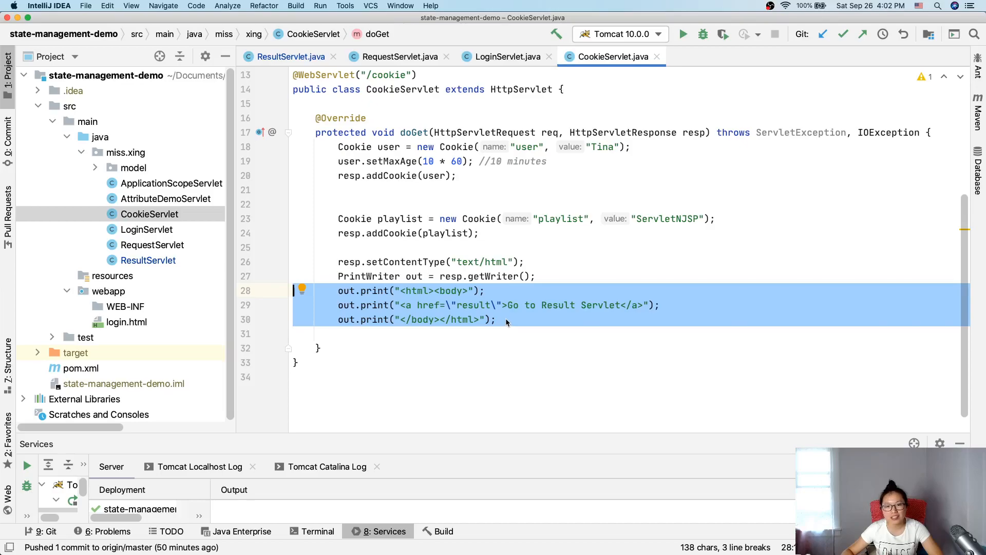
mouse_move(445, 299)
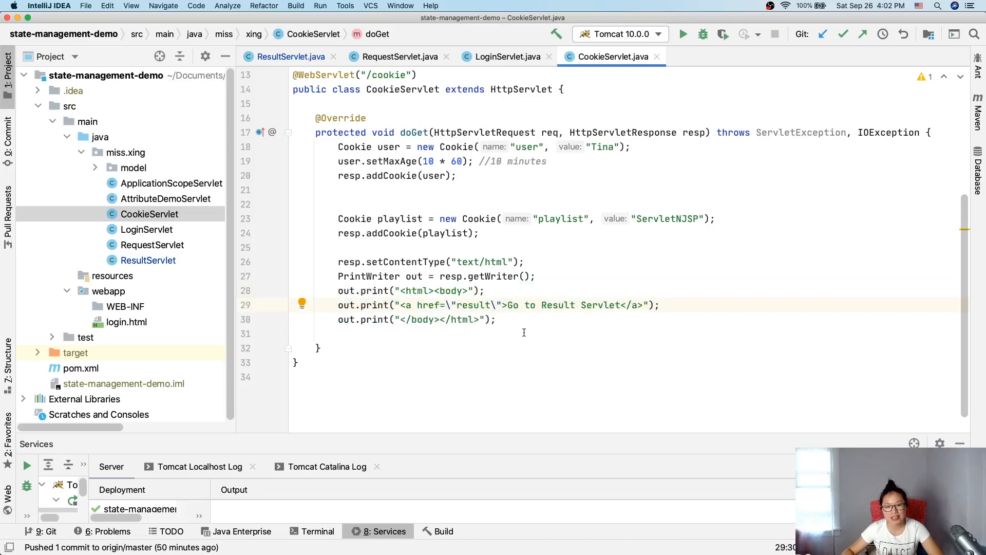
mouse_move(519, 328)
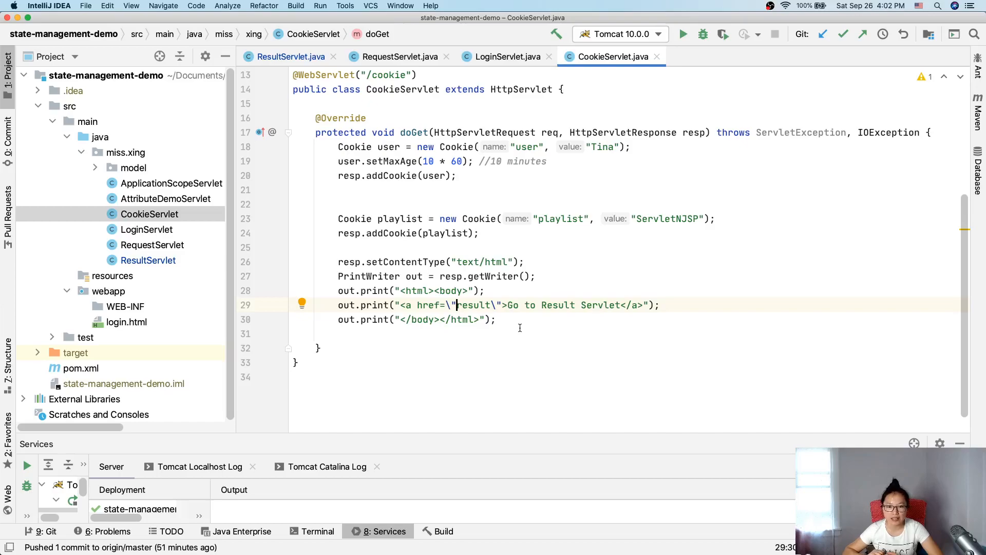
mouse_move(501, 324)
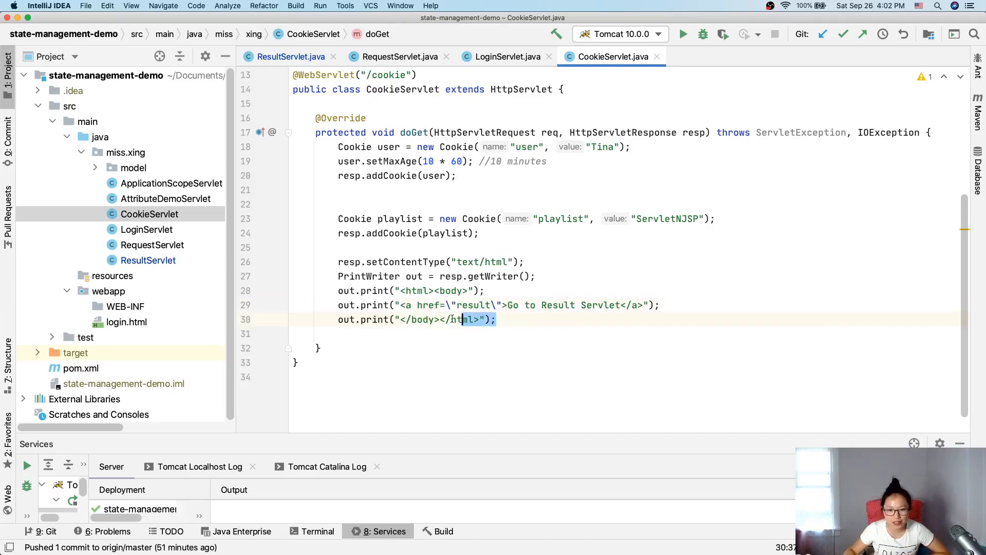
left_click_drag(339, 290, 496, 319)
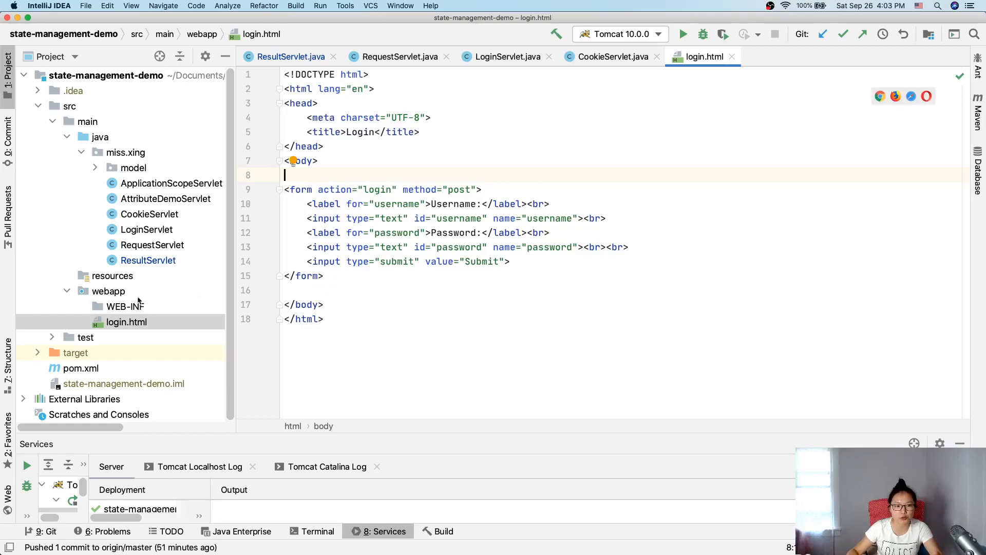
Create an HTML 5 file named user.html under the webapp folder.
right_click(108, 291)
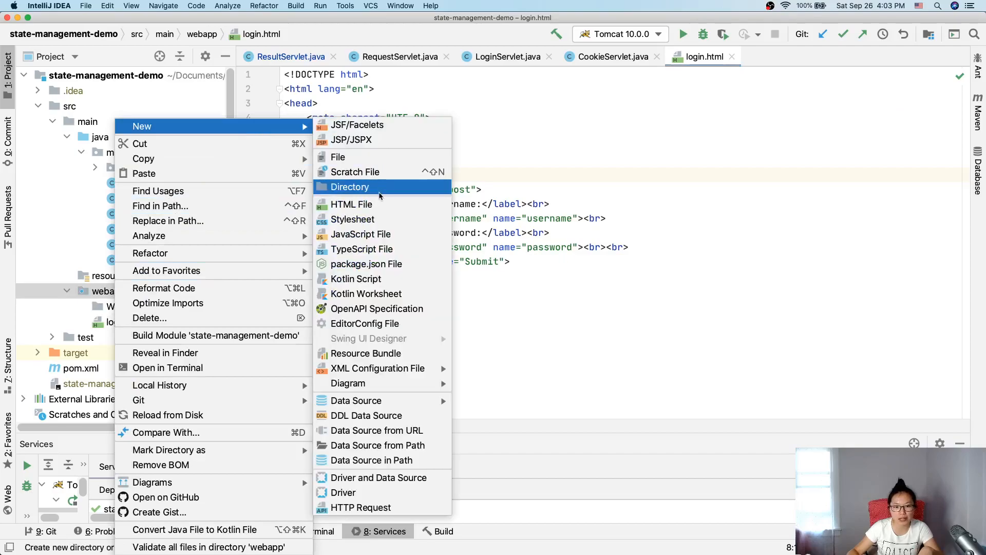
left_click(352, 204)
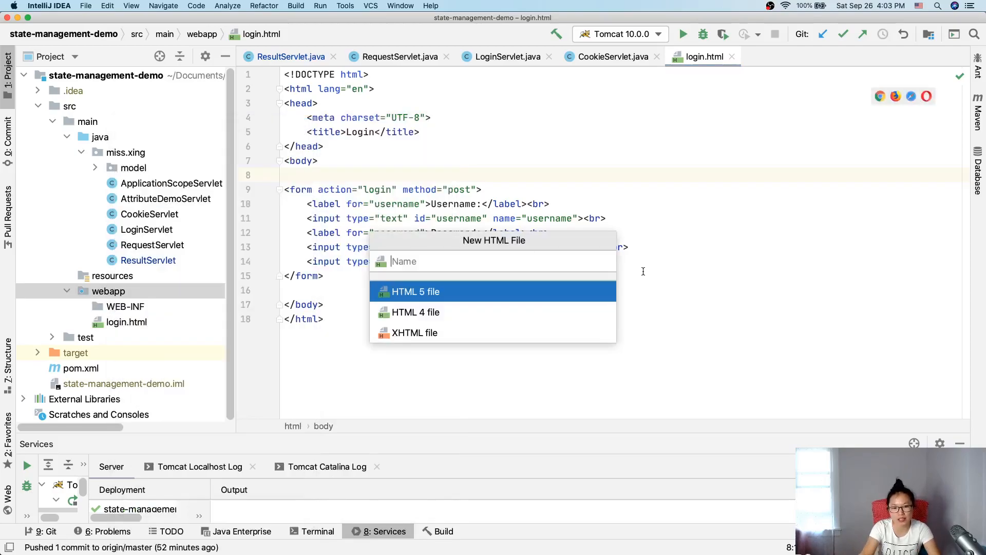
type("user.")
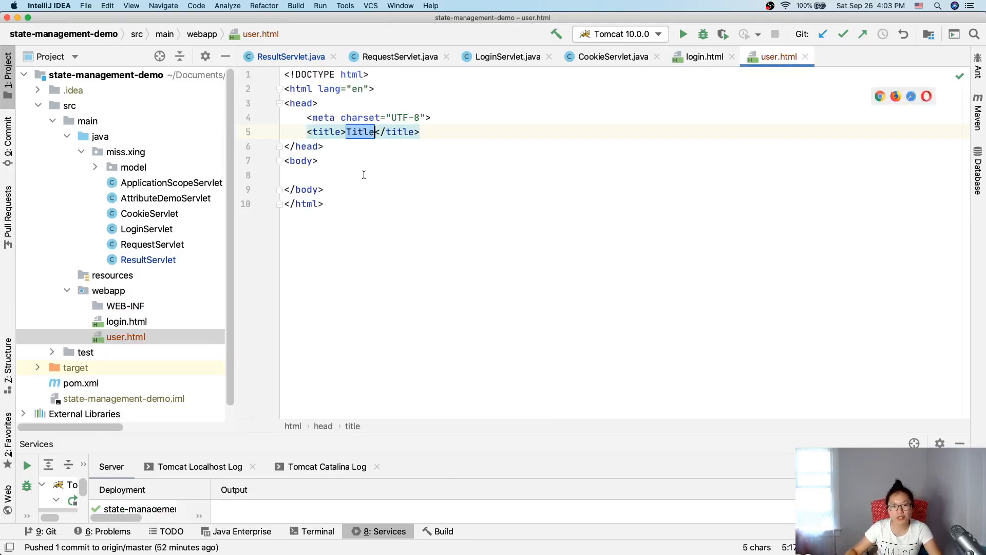
Write 'Welcome, XXX' in the user.html body and select the XXX placeholder.
type("Welco")
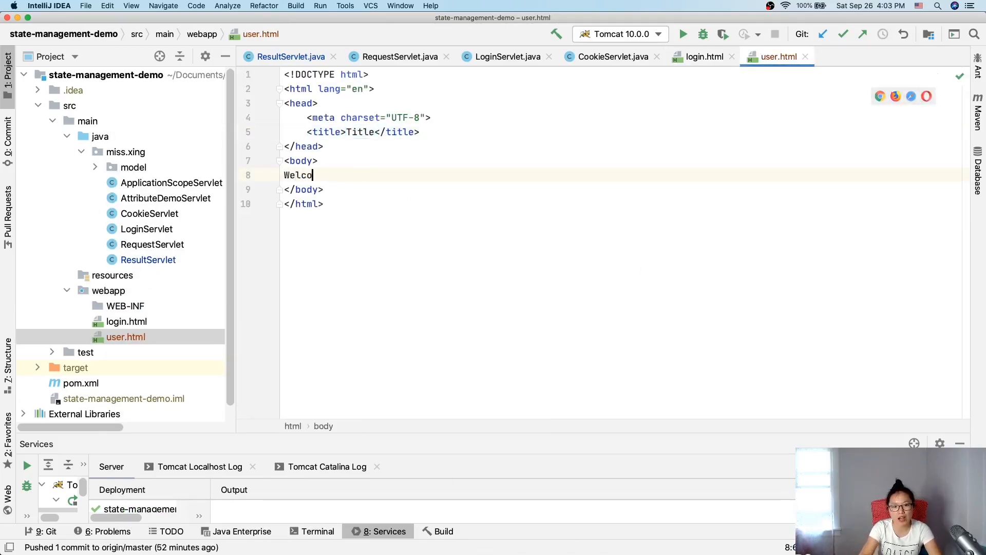
type("me,")
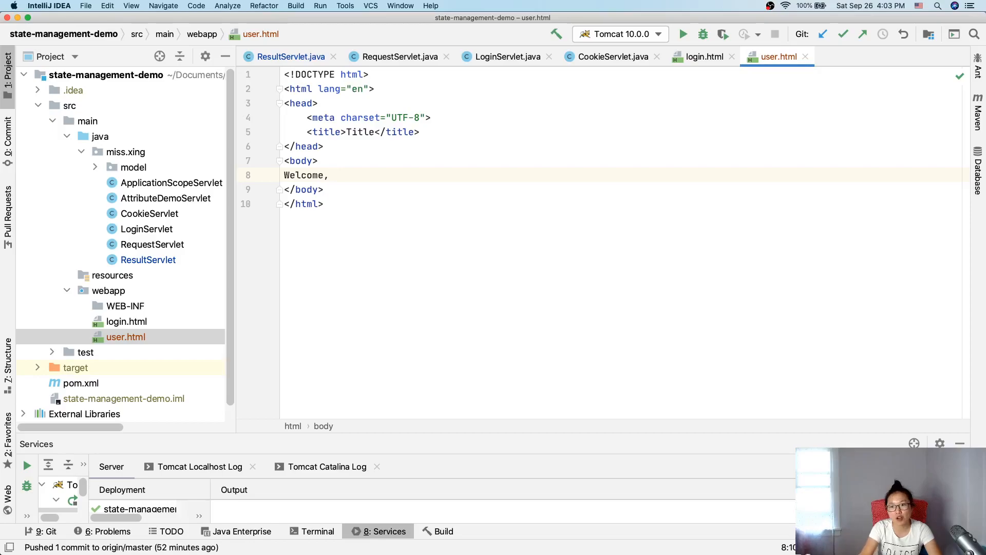
type("X")
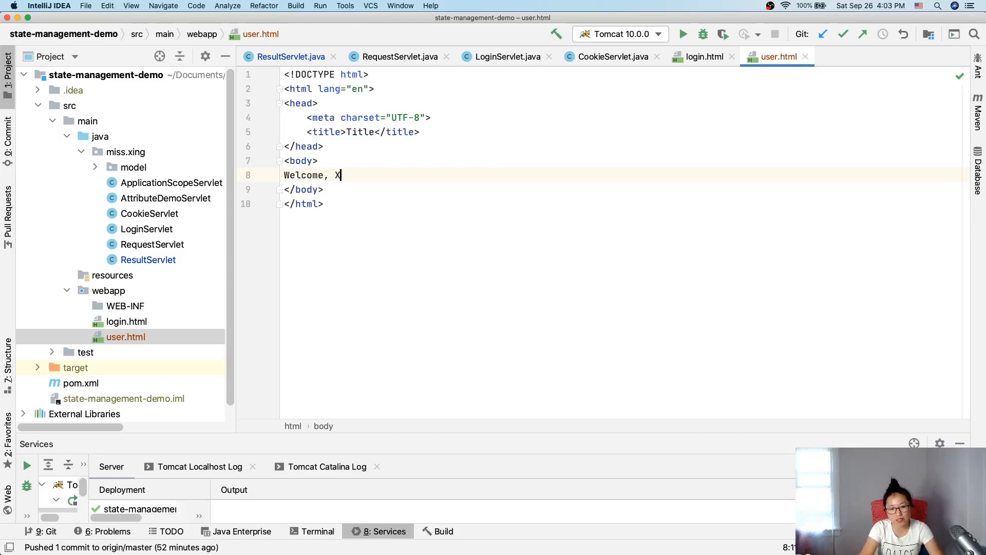
type("XX")
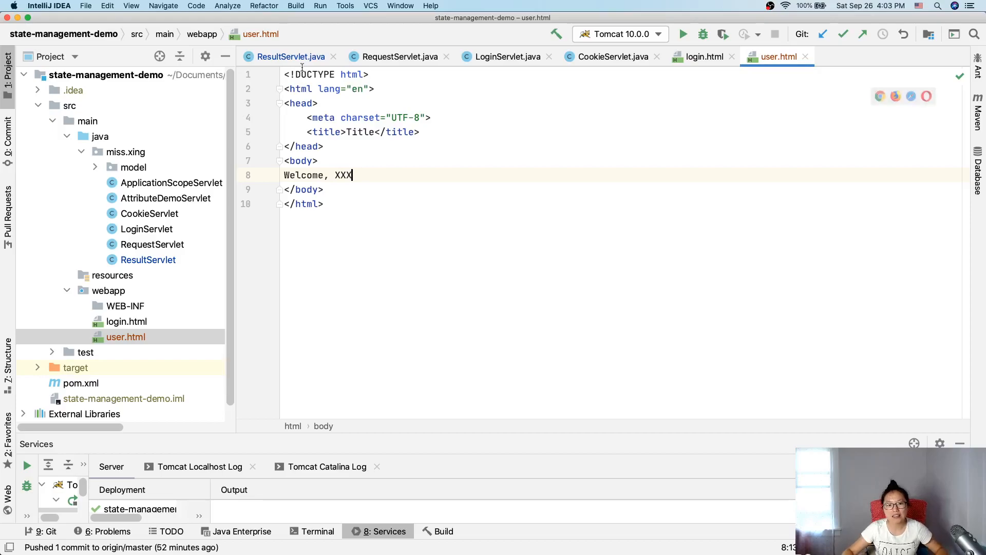
double_click(342, 174)
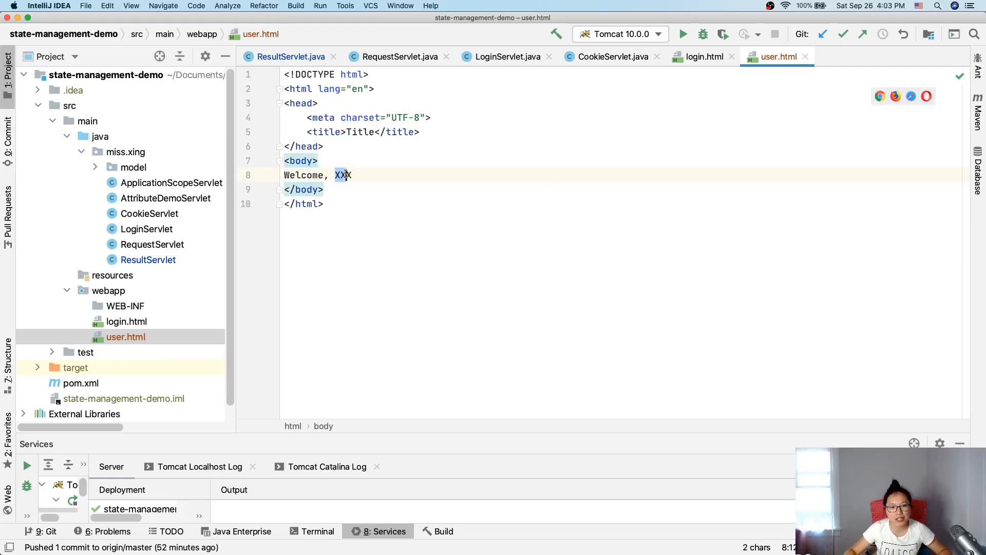
type("X")
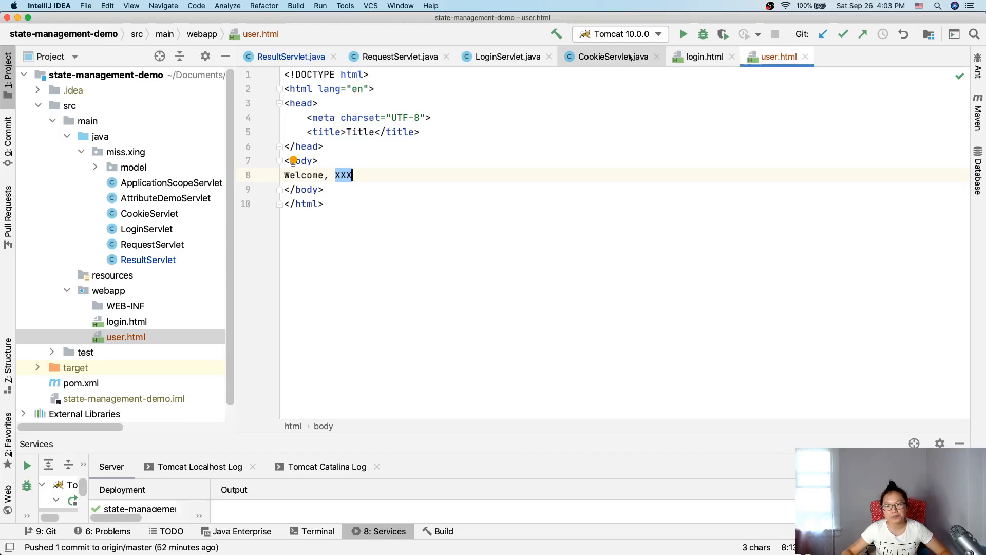
left_click(611, 56)
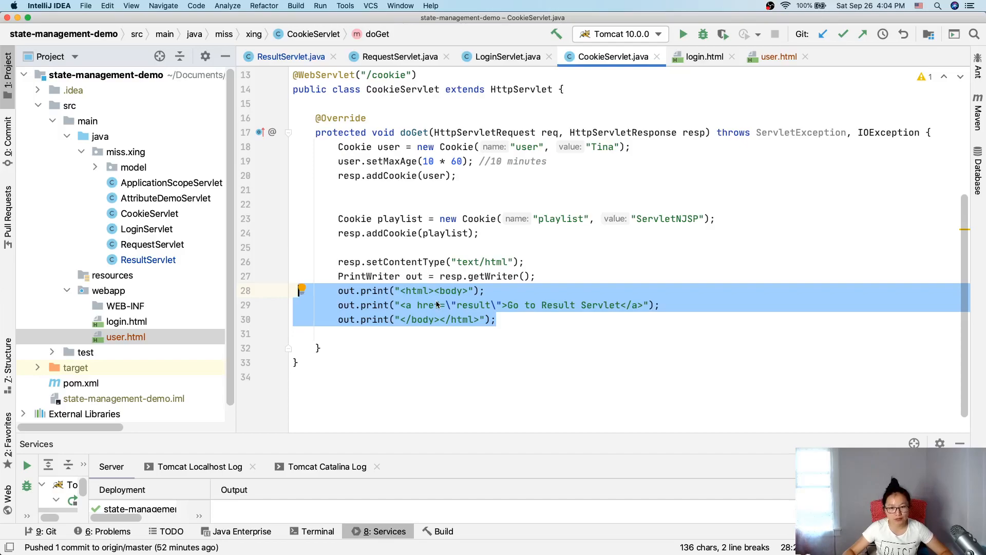
mouse_move(451, 308)
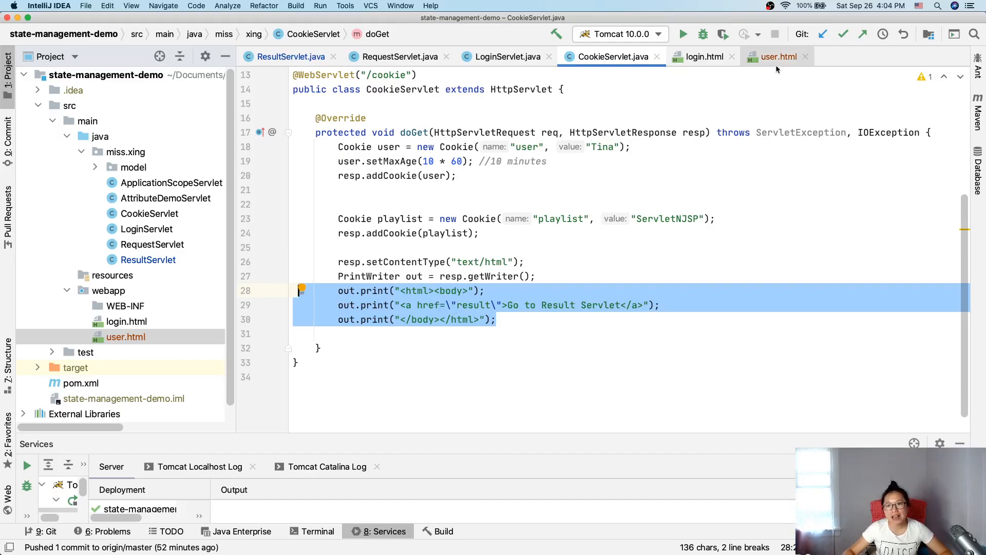
left_click(778, 57)
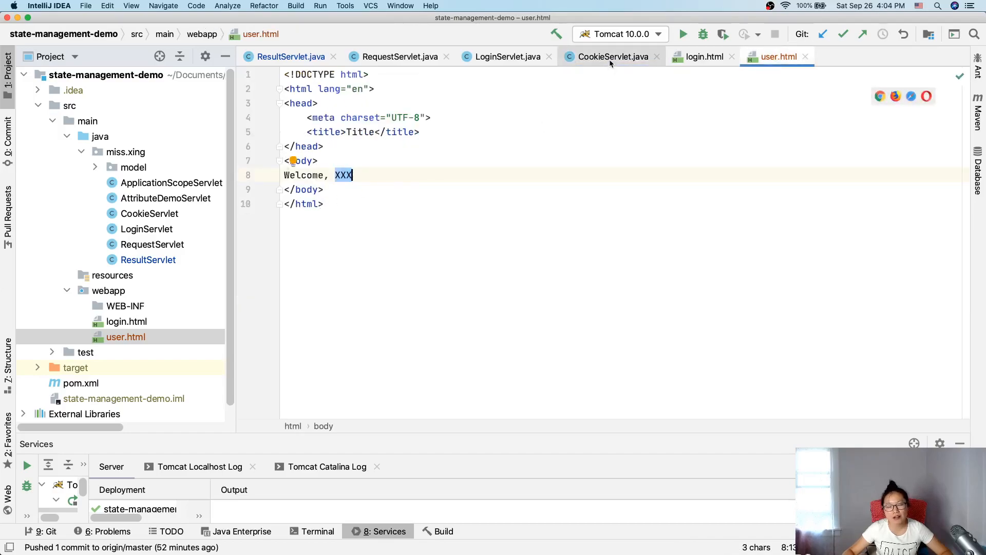
mouse_move(614, 56)
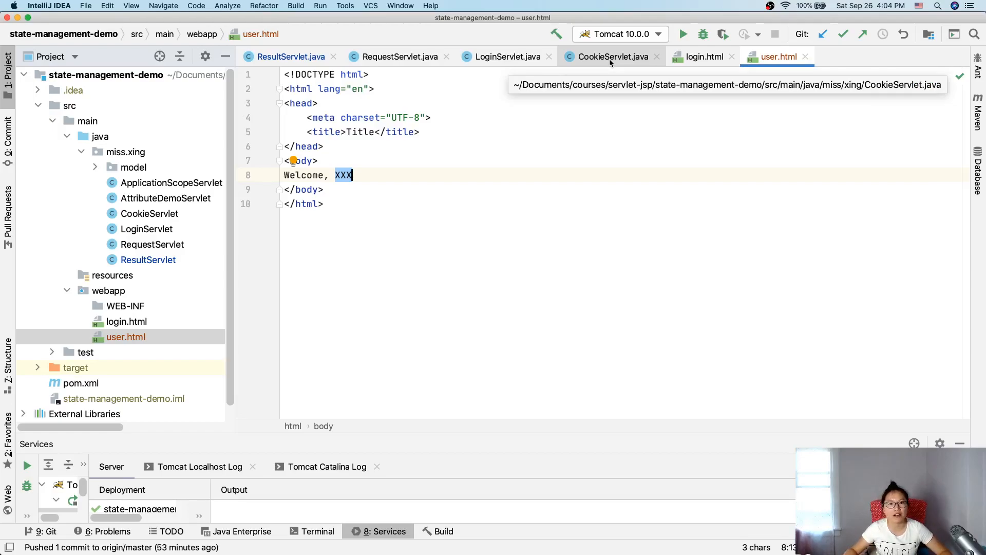
mouse_move(521, 550)
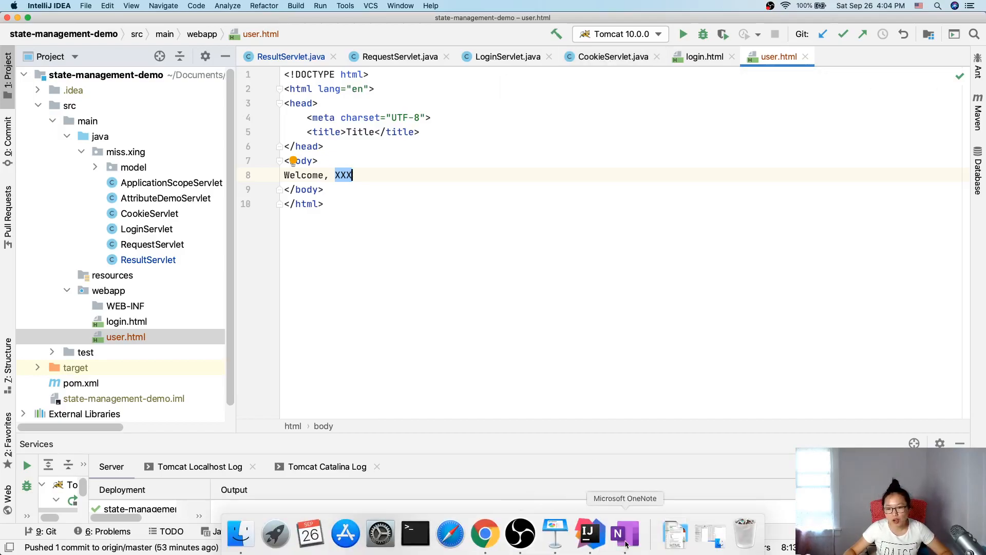
Handwrite on JSP Intro: JSP as view, Servlet as controller, dynamic part as Java code.
left_click(624, 534)
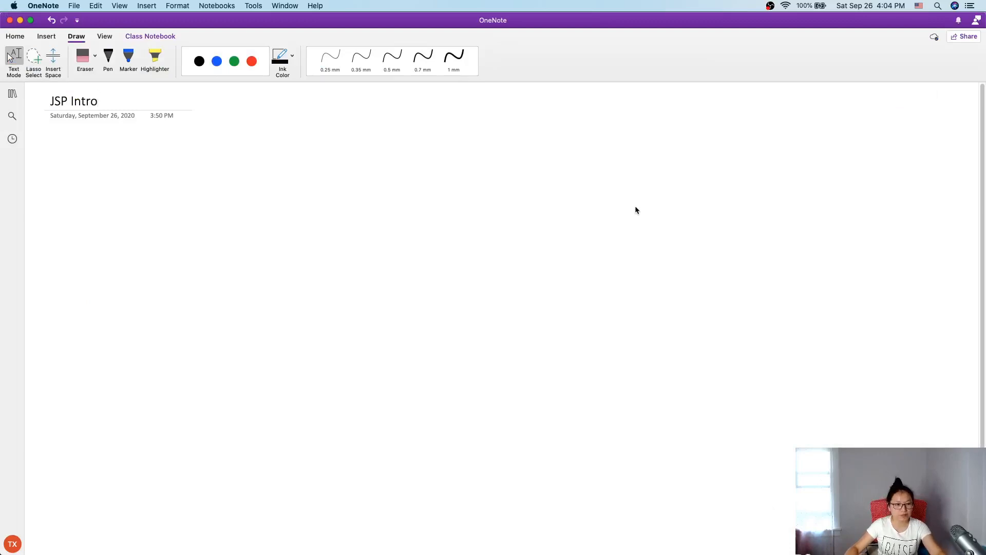
left_click_drag(159, 203, 177, 197)
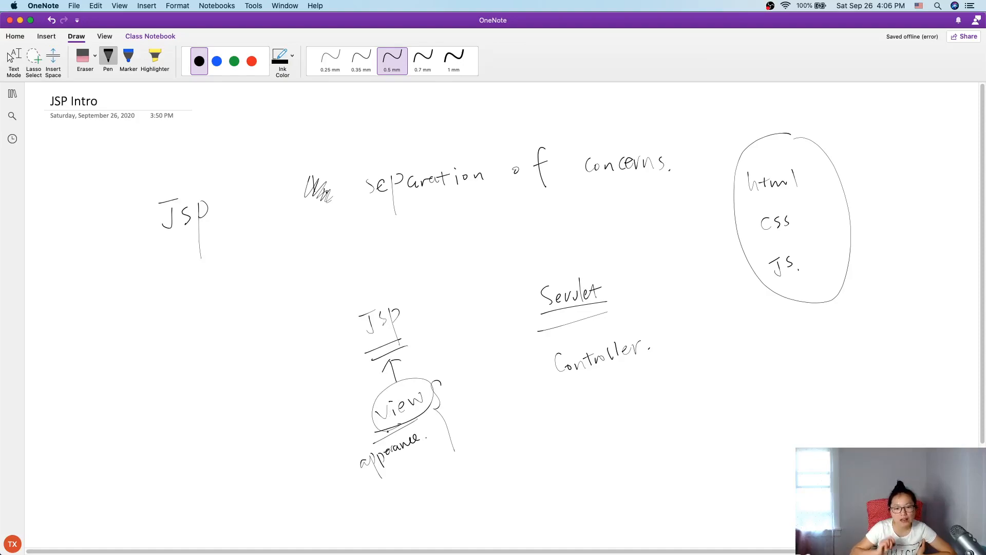
left_click(392, 479)
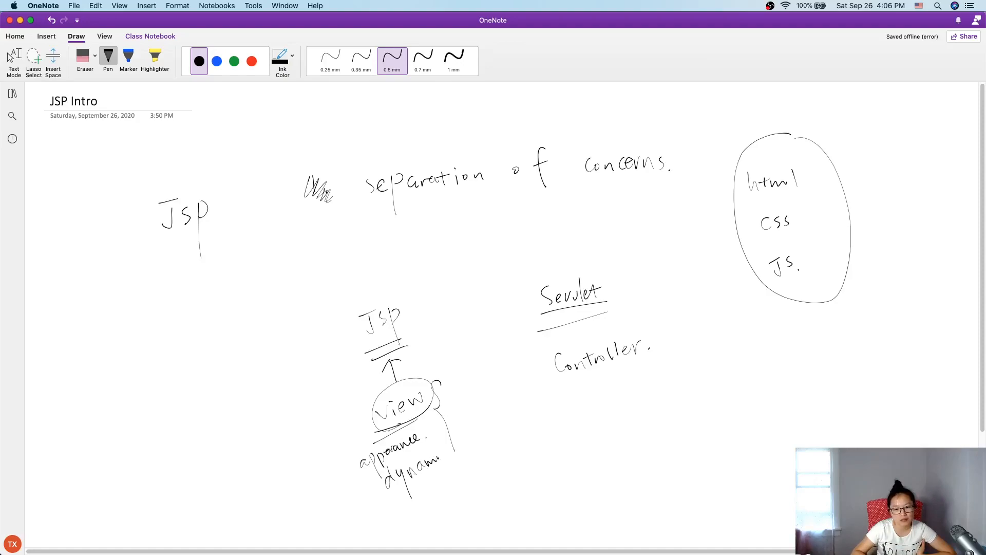
scroll("down", 3)
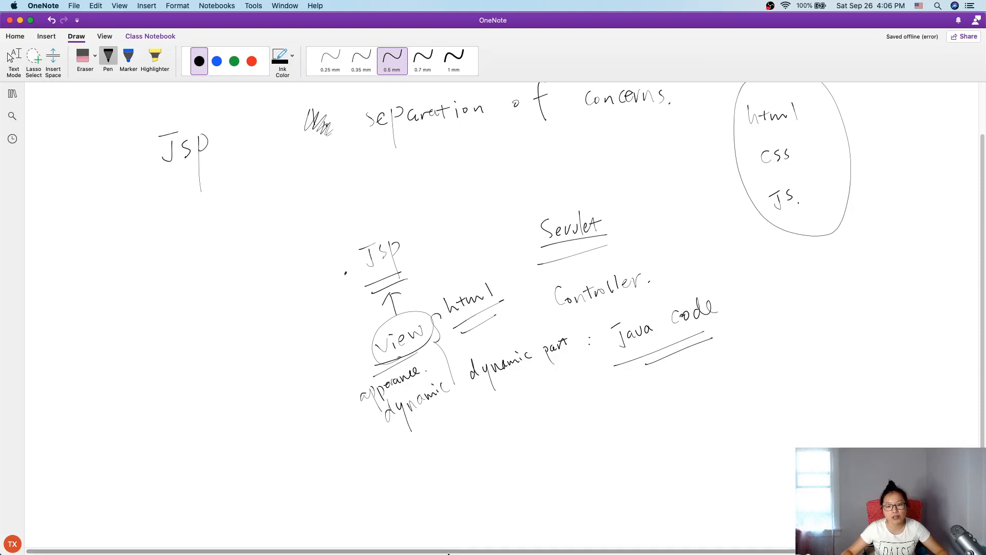
left_click(508, 430)
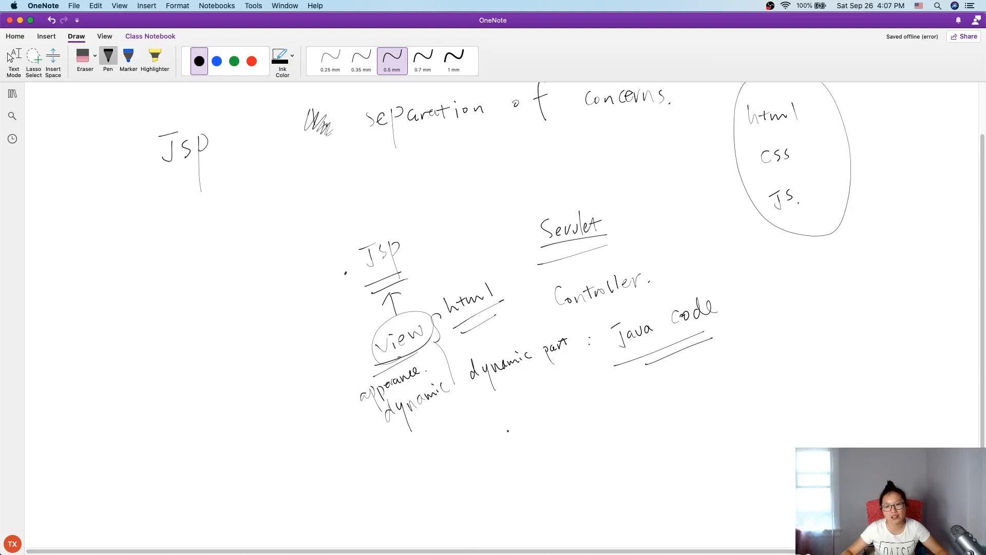
mouse_move(554, 534)
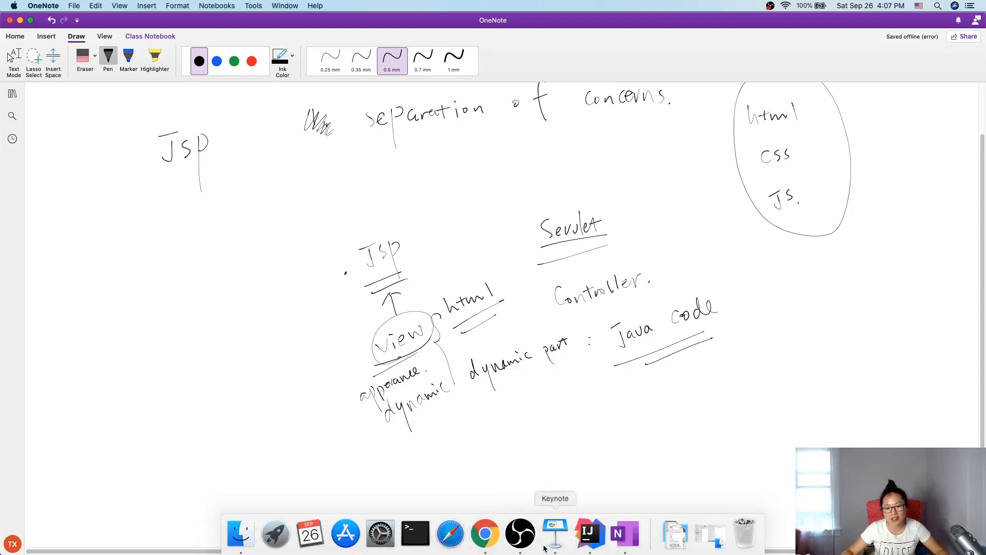
left_click(588, 535)
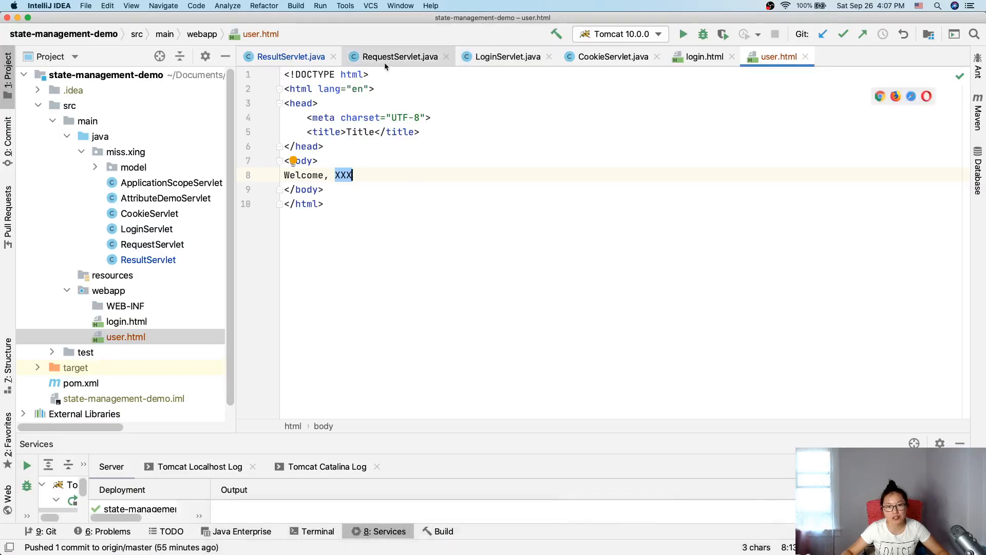
left_click(291, 57)
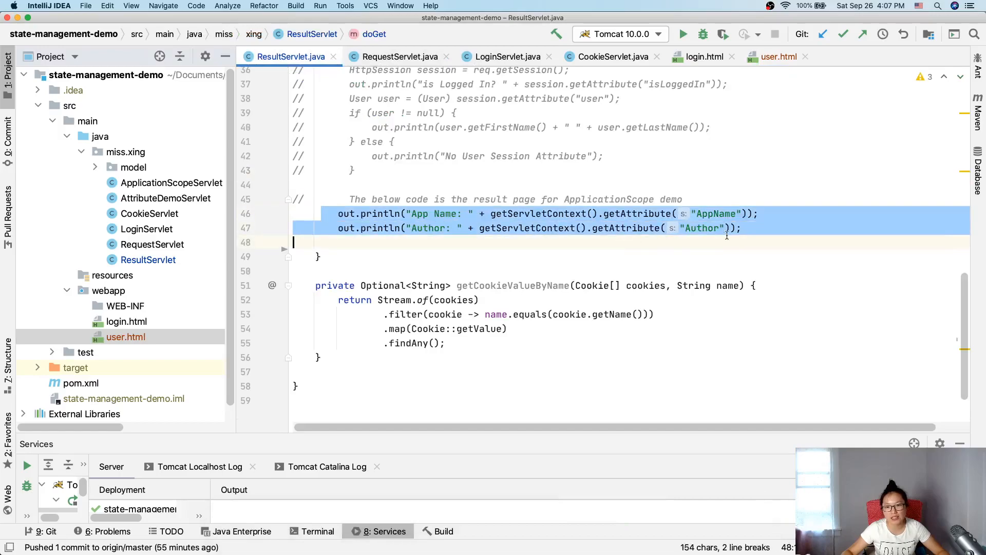
left_click(399, 56)
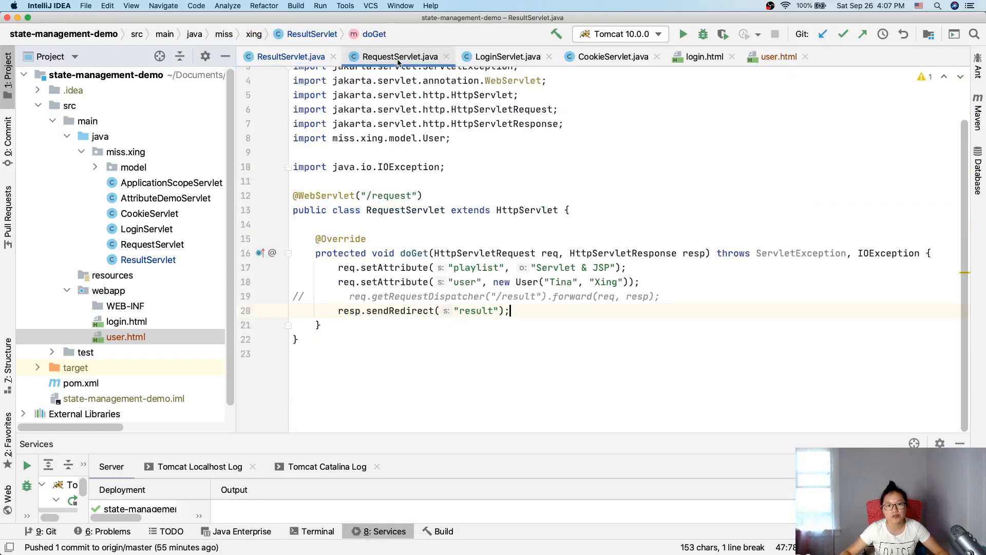
left_click(613, 56)
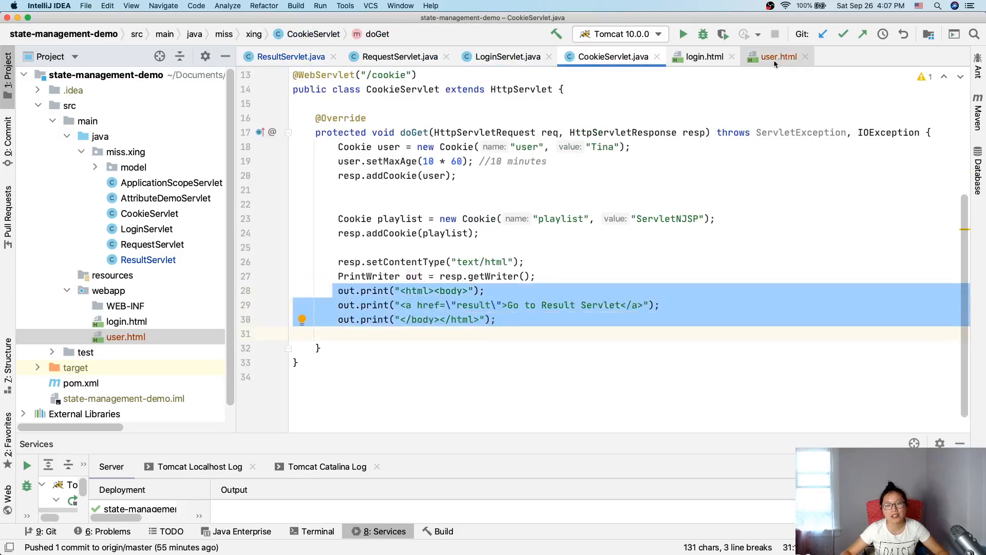
mouse_move(779, 56)
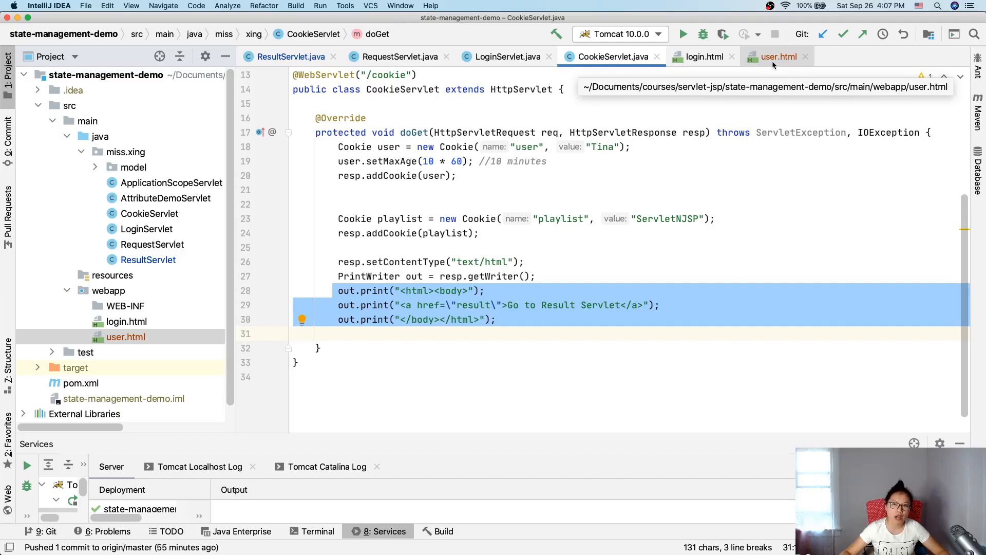
left_click(778, 57)
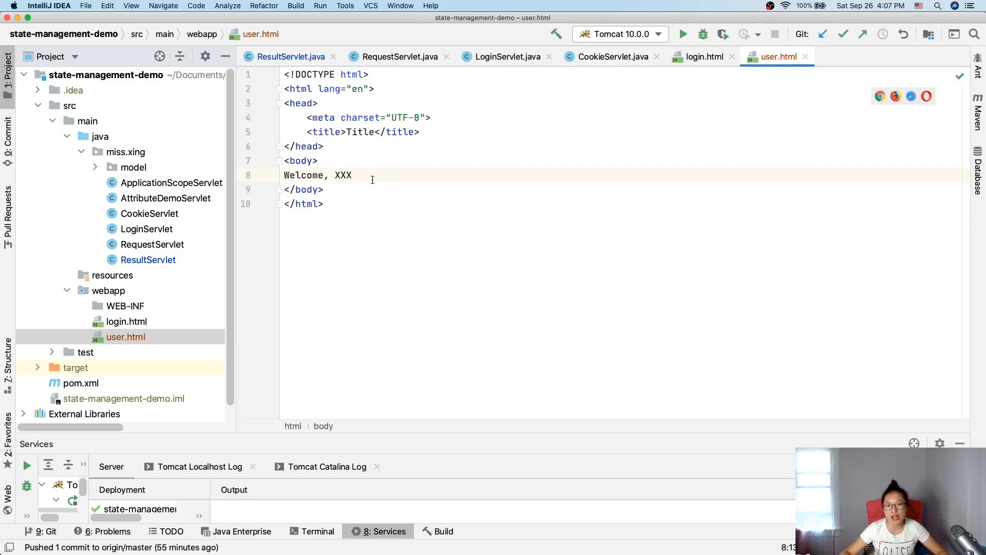
triple_click(318, 174)
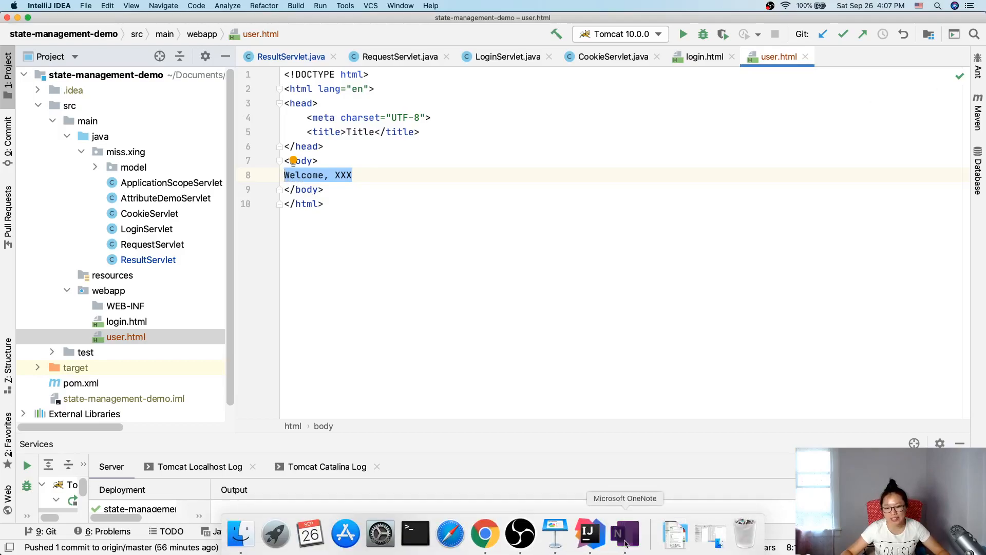
left_click(624, 534)
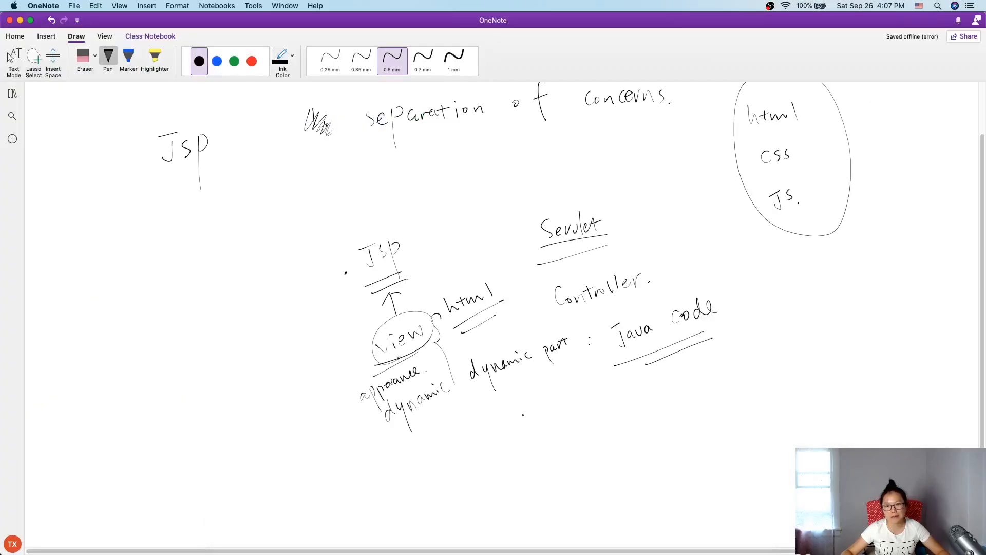